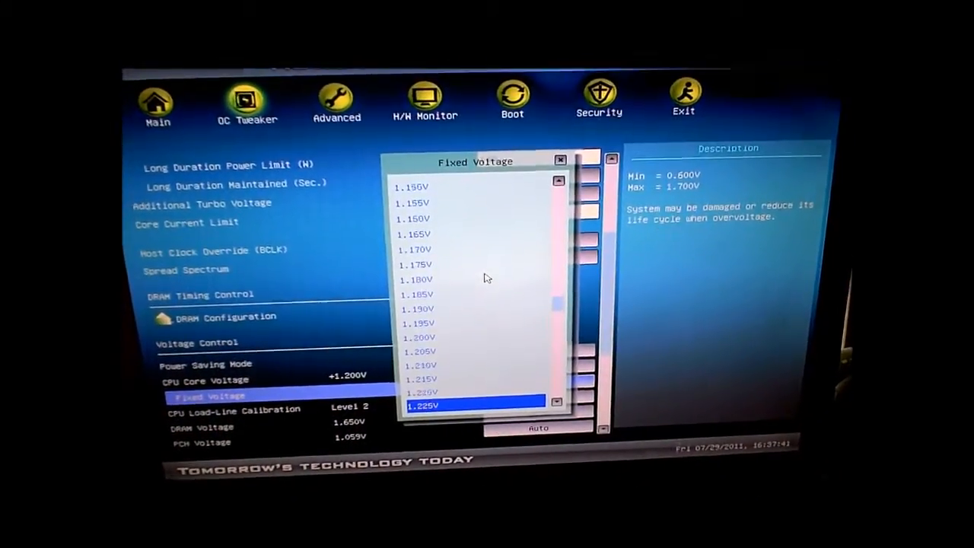
# Step: Scroll the Fixed Voltage list down to reach a higher CPU core voltage
pyautogui.scroll(-3)
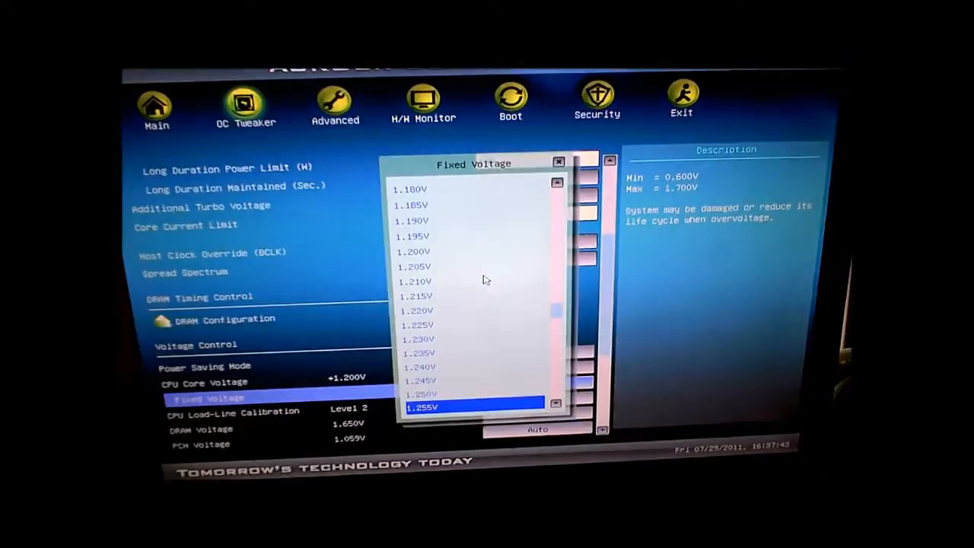
pyautogui.scroll(-3)
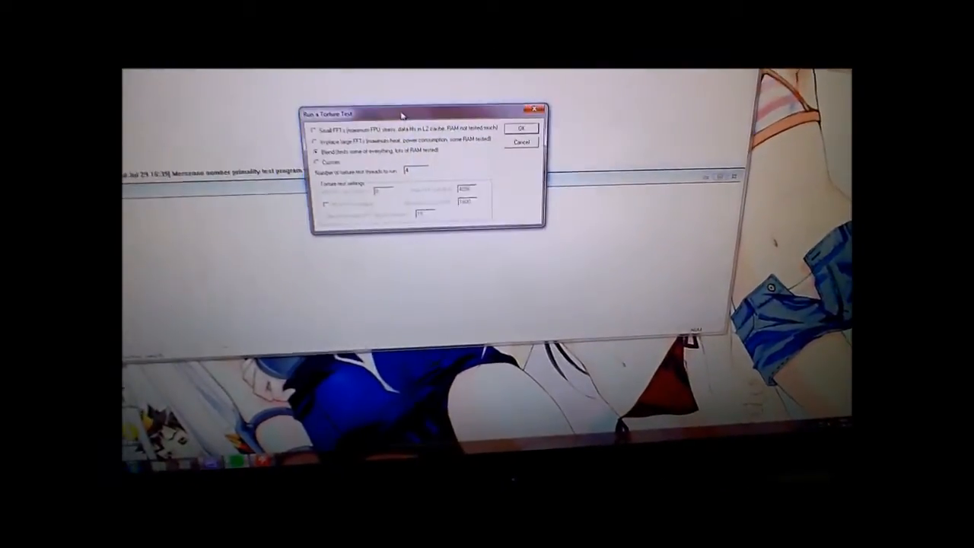
# Step: Start the Prime95 Blend torture test on 4 threads
pyautogui.click(520, 128)
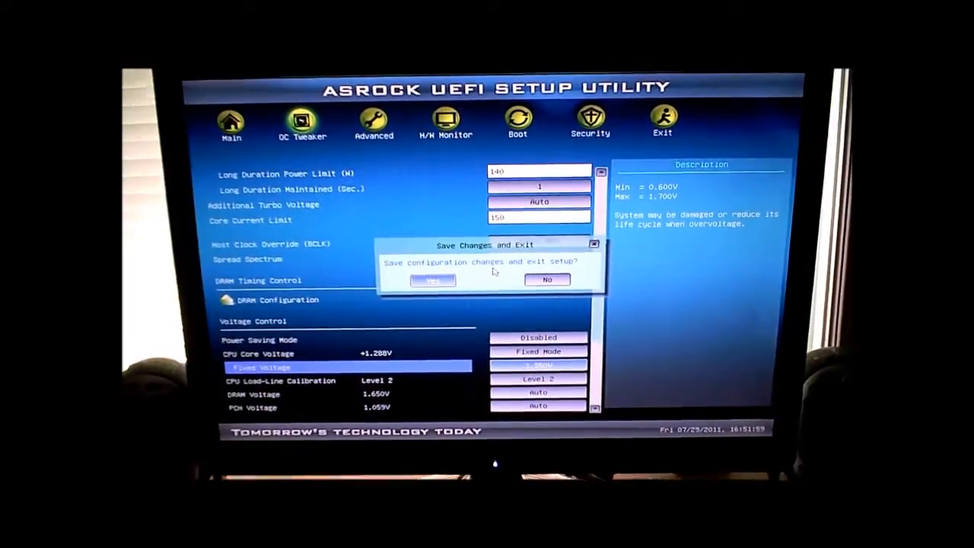
# Step: Confirm Yes to save the overclock settings and exit UEFI setup
pyautogui.click(432, 279)
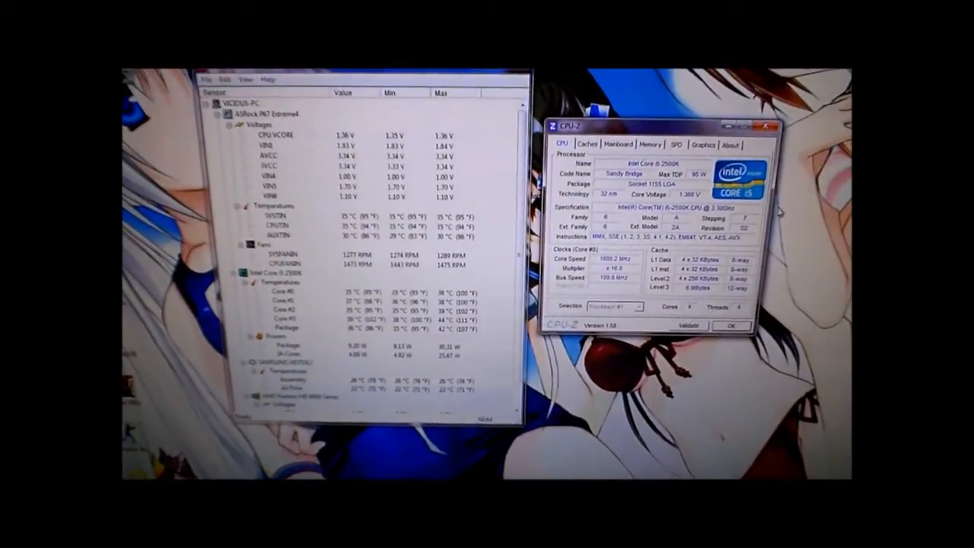